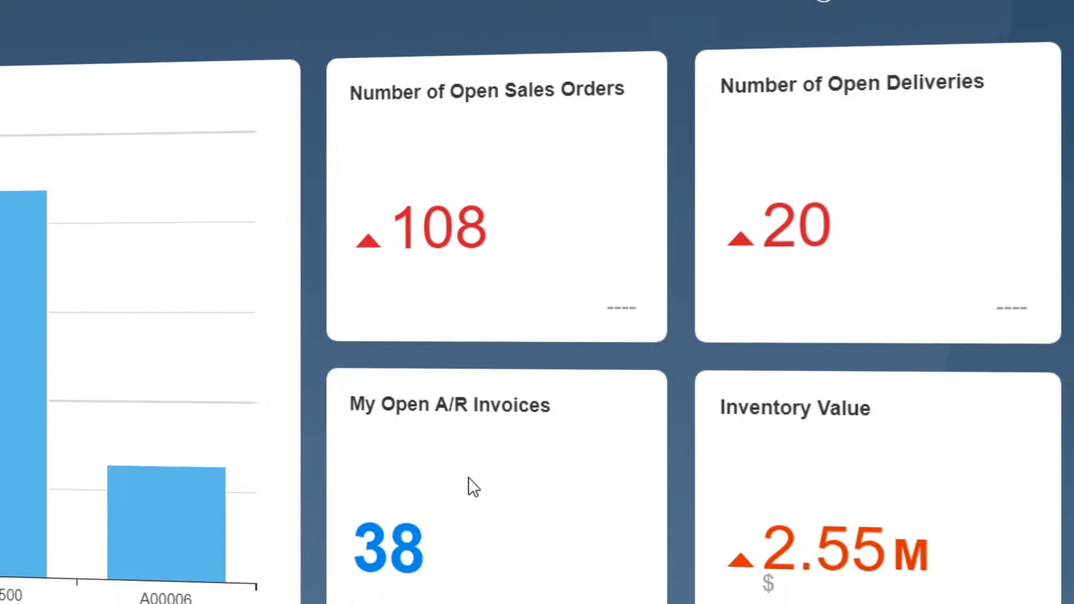
Step: List the open deliveries sorted by document number and locate delivery 158 for Marley Ltd
left_click(387, 547)
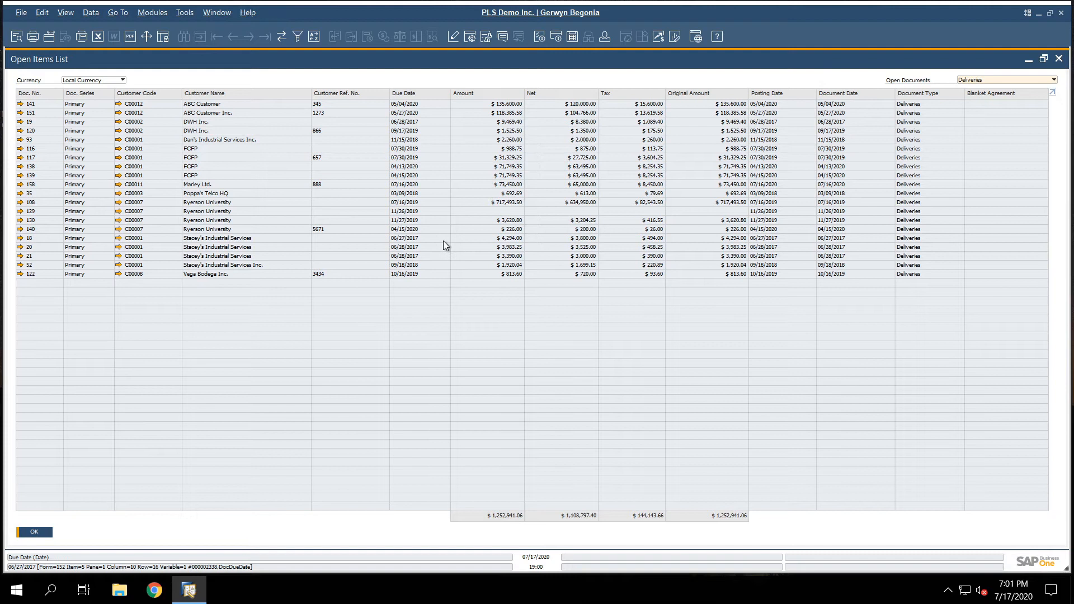
left_click(41, 94)
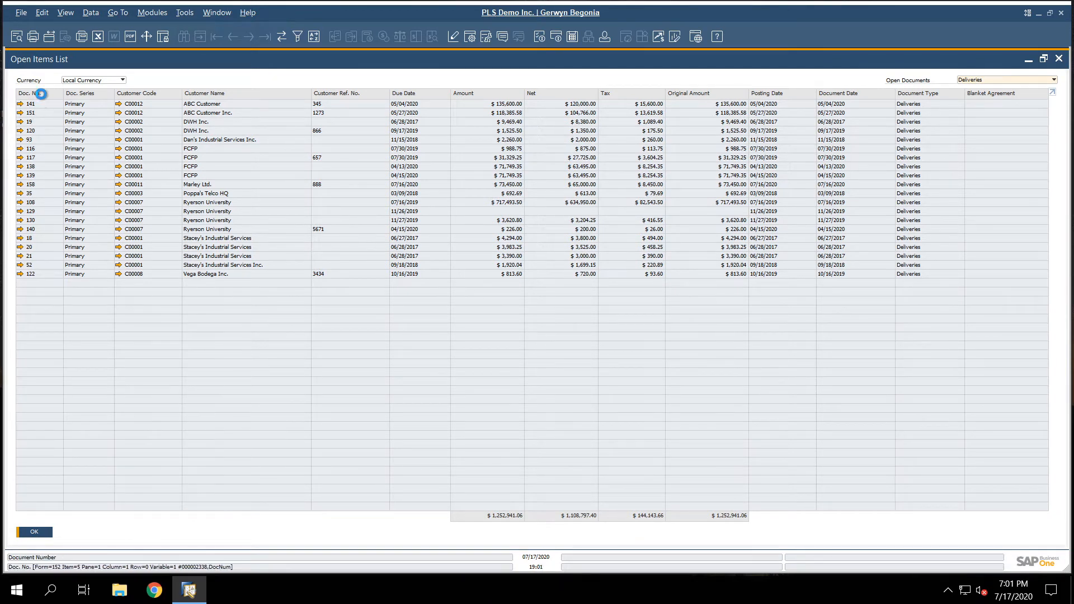
left_click(31, 93)
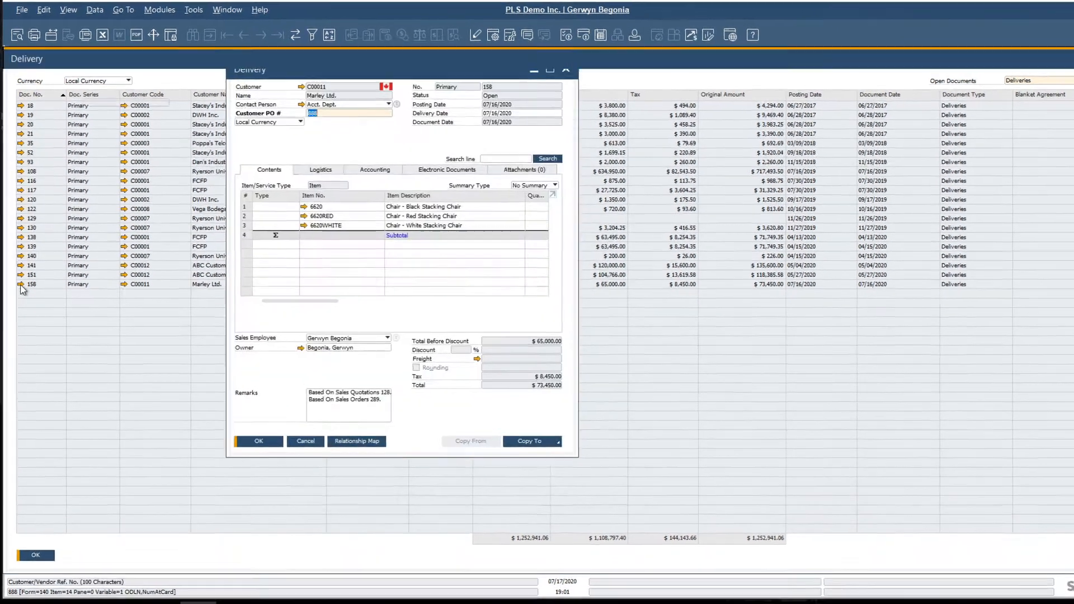
Step: Maximize delivery 158 and bring up item master data for chair 6620 from its first line
left_click(550, 70)
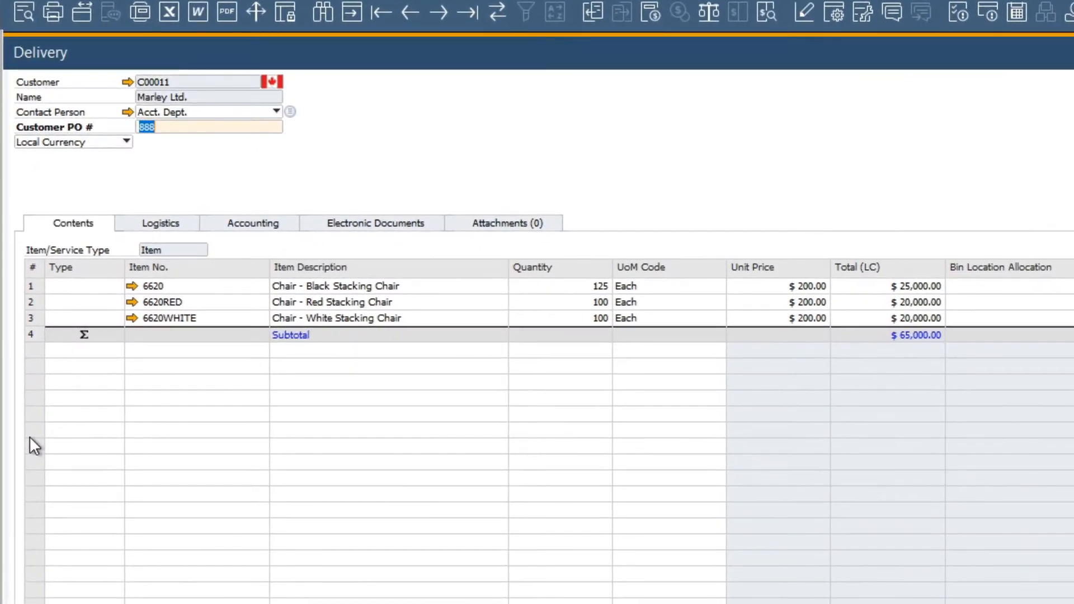
mouse_move(391, 333)
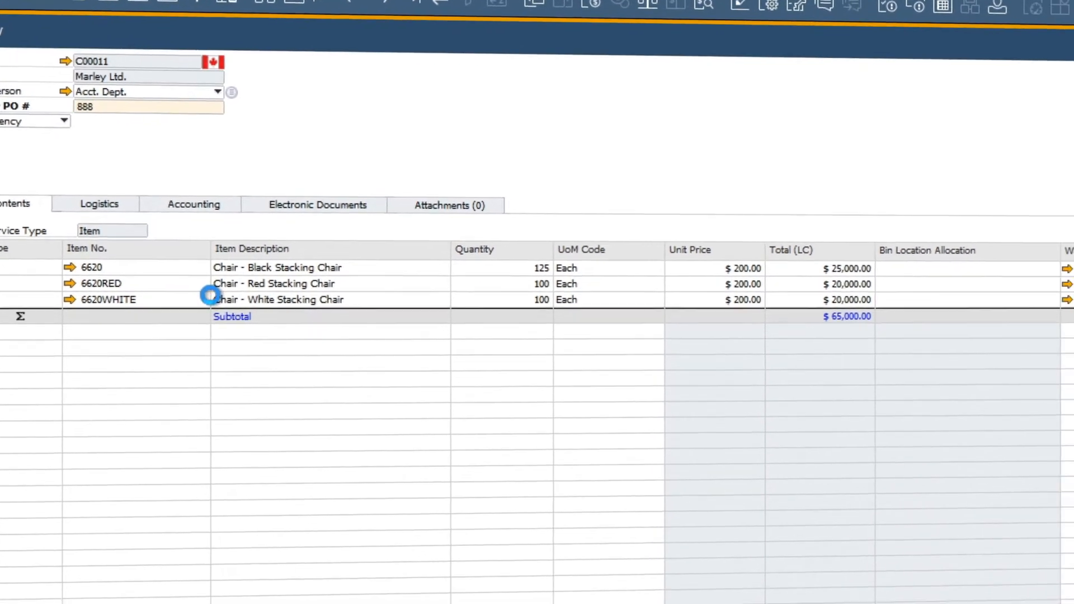
left_click(68, 267)
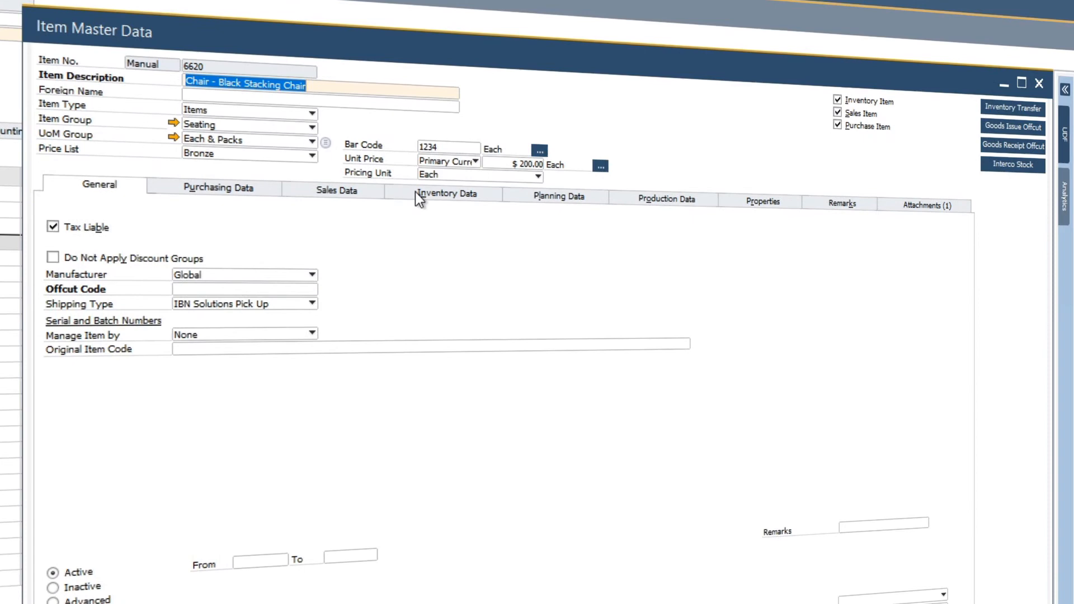
Step: Review item 6620's Inventory Data per warehouse and bring up its context menu of actions
left_click(448, 193)
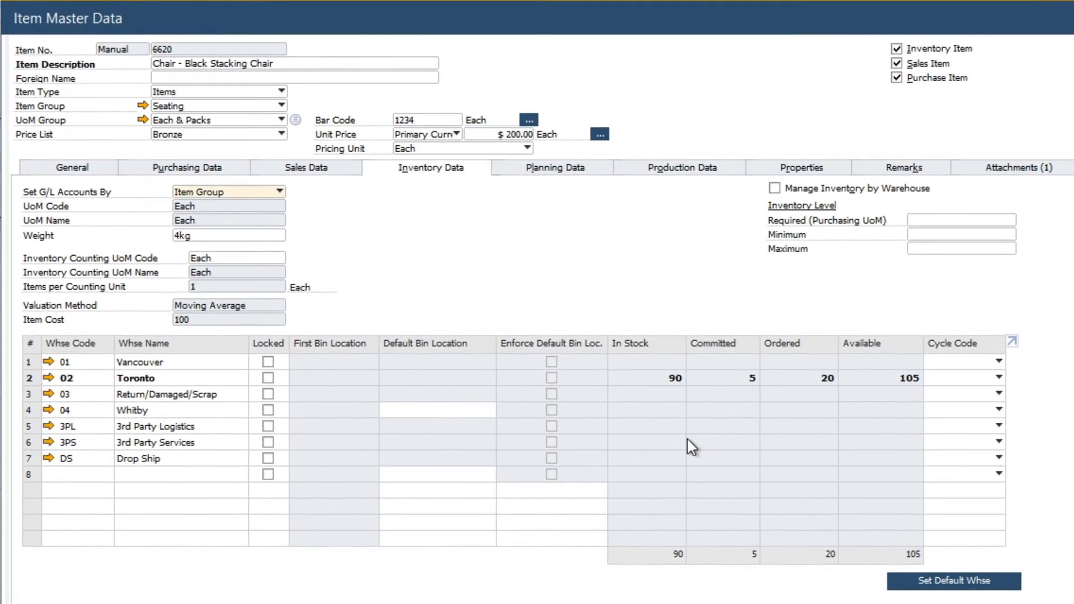
mouse_move(661, 361)
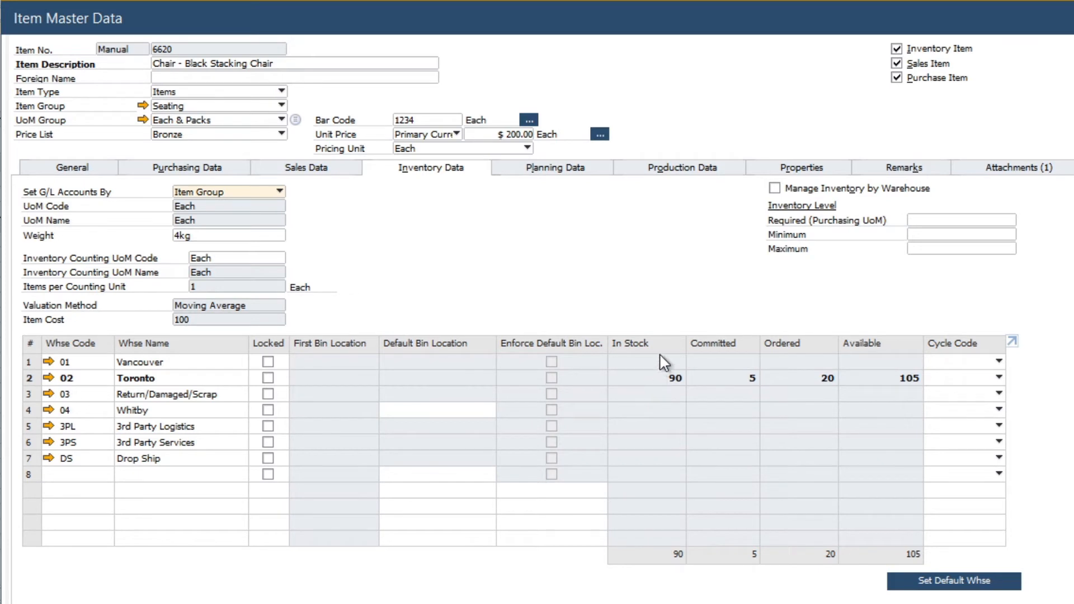
mouse_move(670, 384)
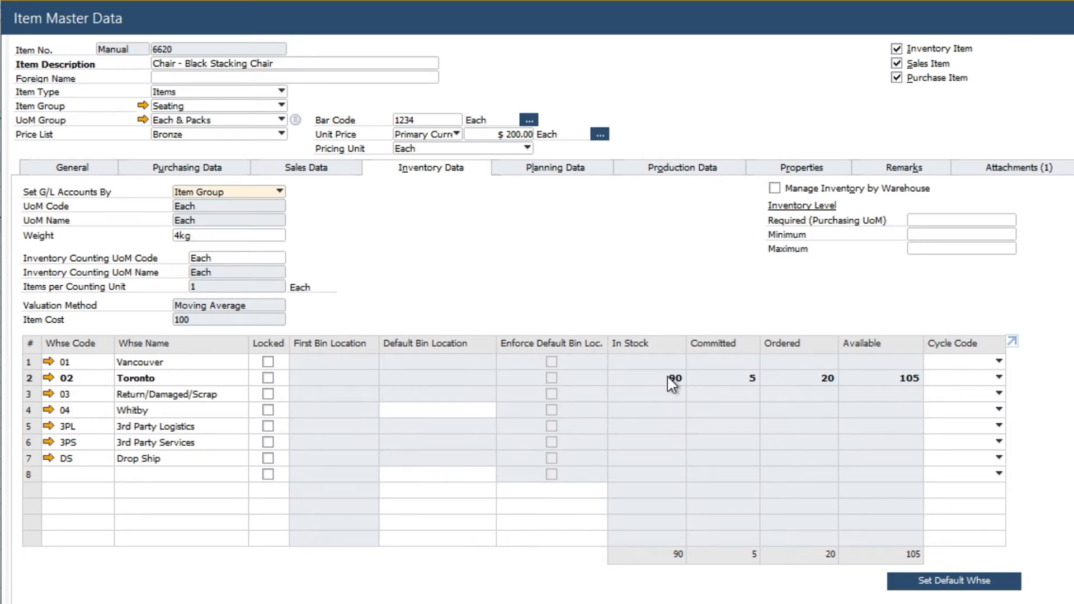
mouse_move(730, 387)
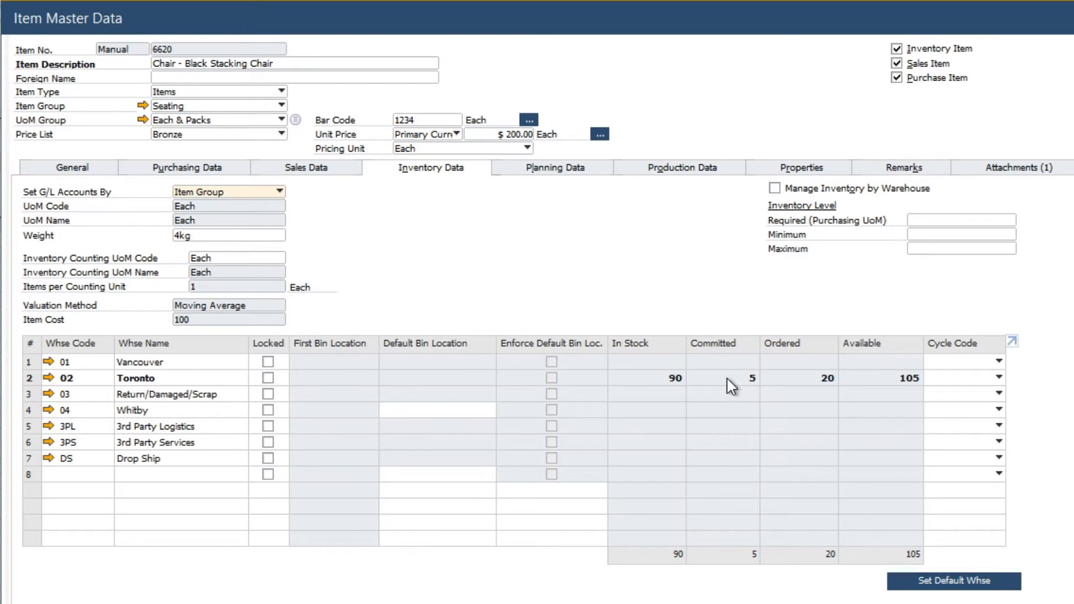
mouse_move(797, 392)
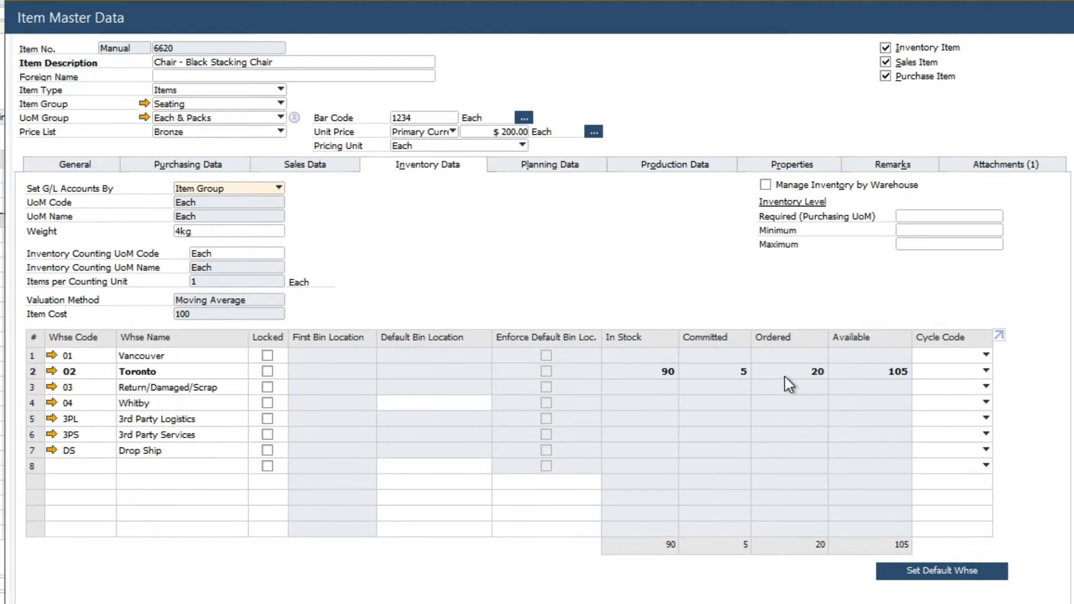
right_click(788, 383)
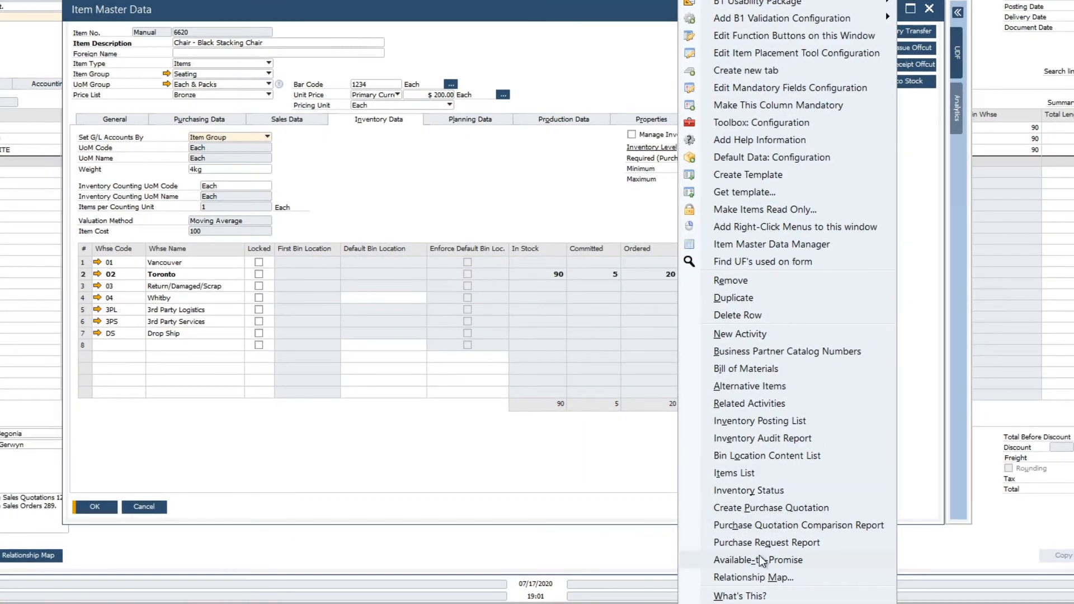
Step: Check item 6620's Available-to-Promise status and dismiss the Inventory Status window
left_click(760, 560)
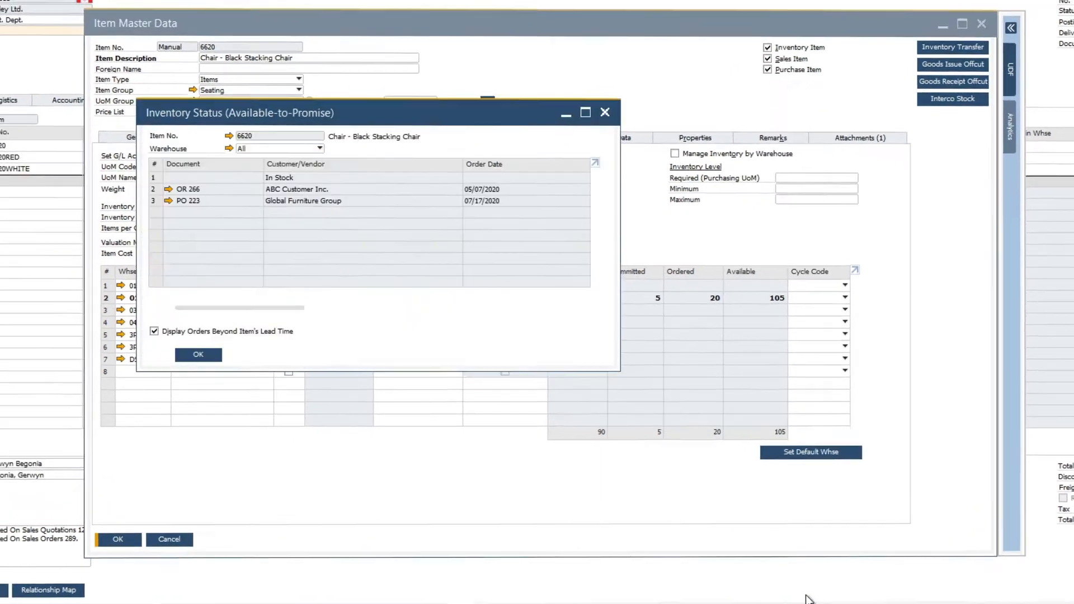
left_click(585, 112)
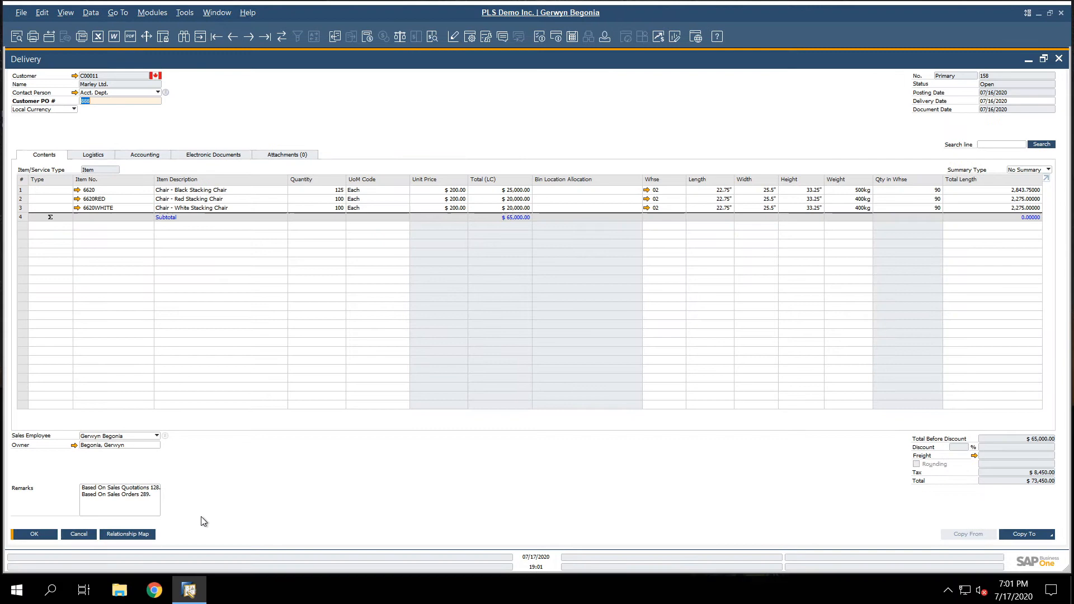
Step: From the delivery's Accounting details reach A/R invoice 205 and show its Relationship Map
left_click(145, 154)
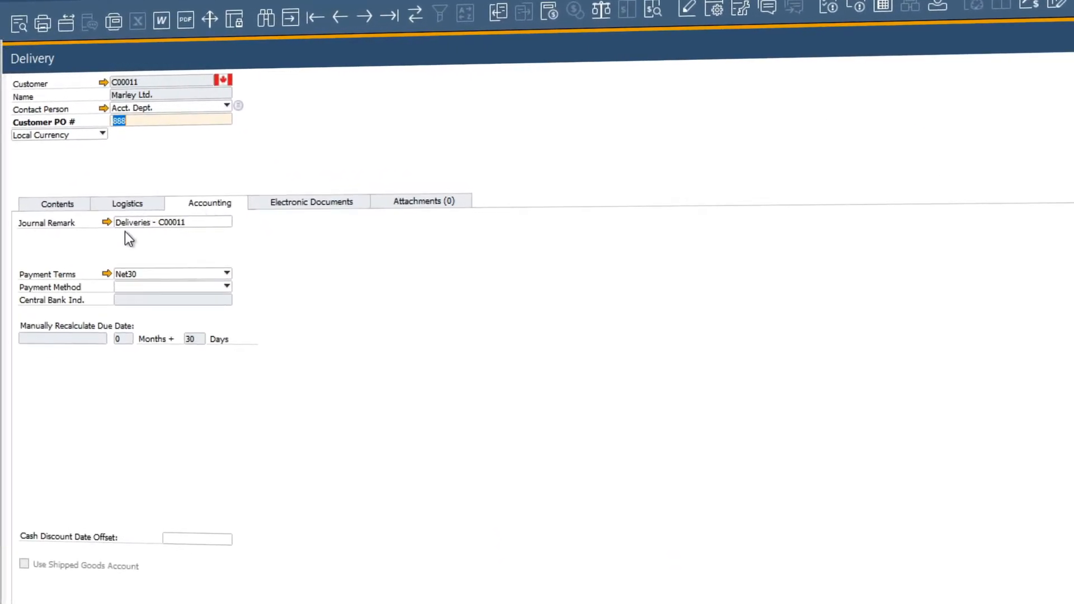
left_click(107, 222)
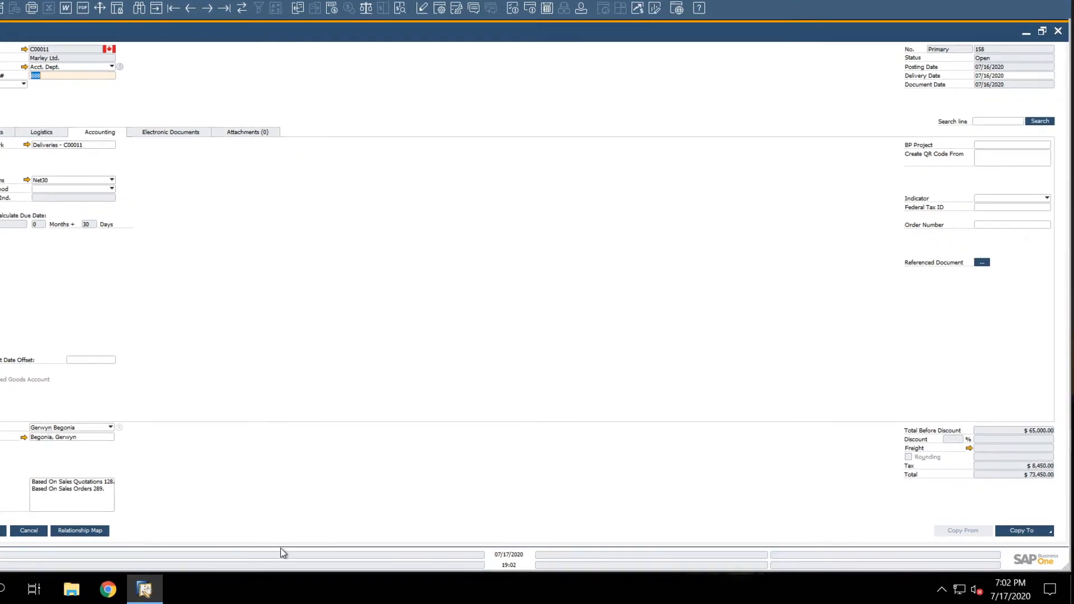
left_click(1021, 530)
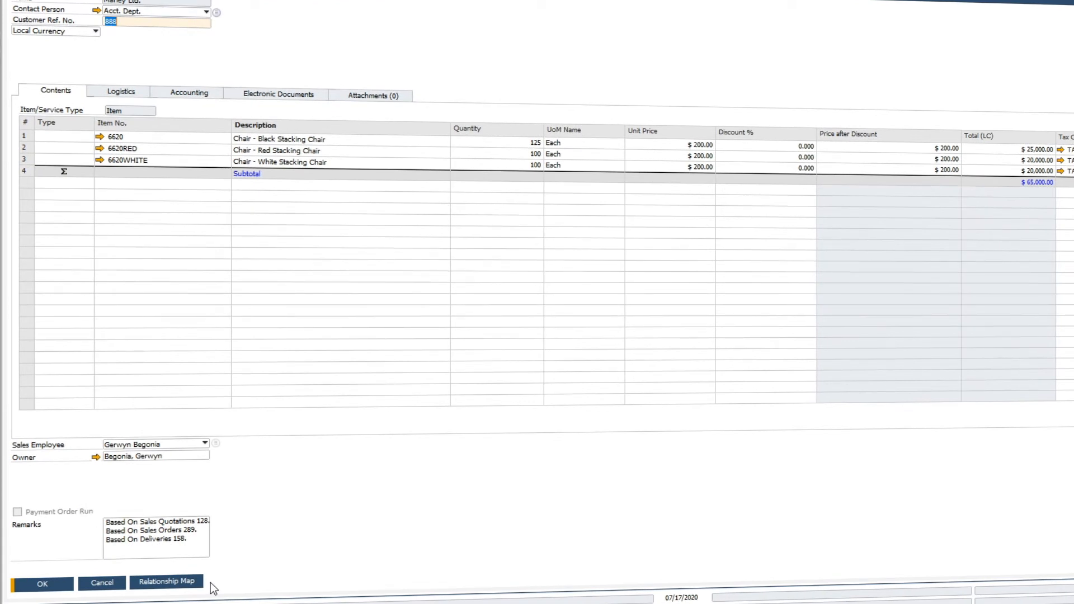
mouse_move(130, 542)
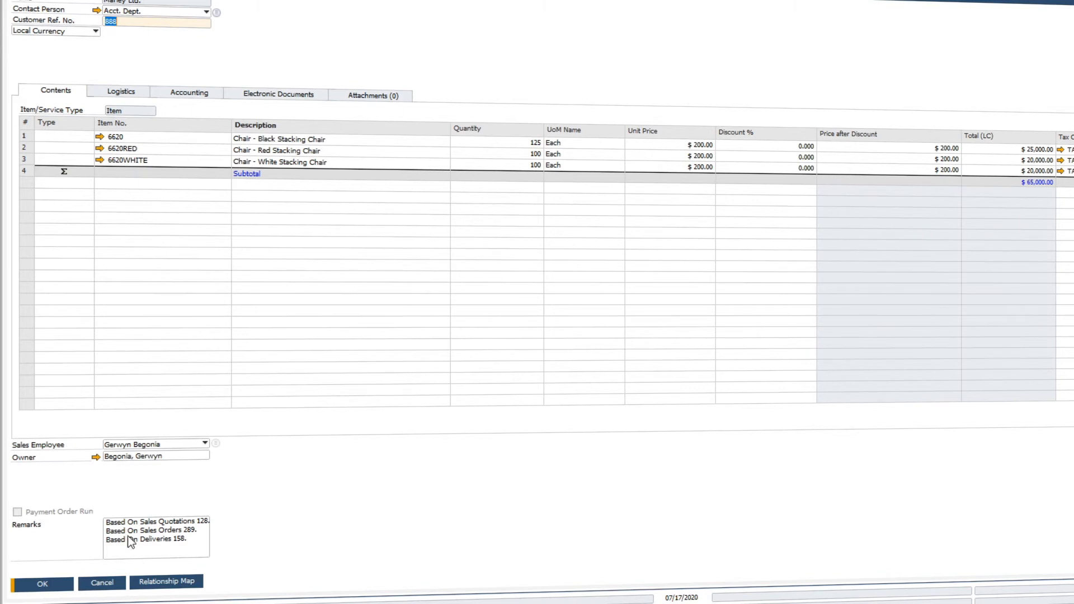
left_click(166, 582)
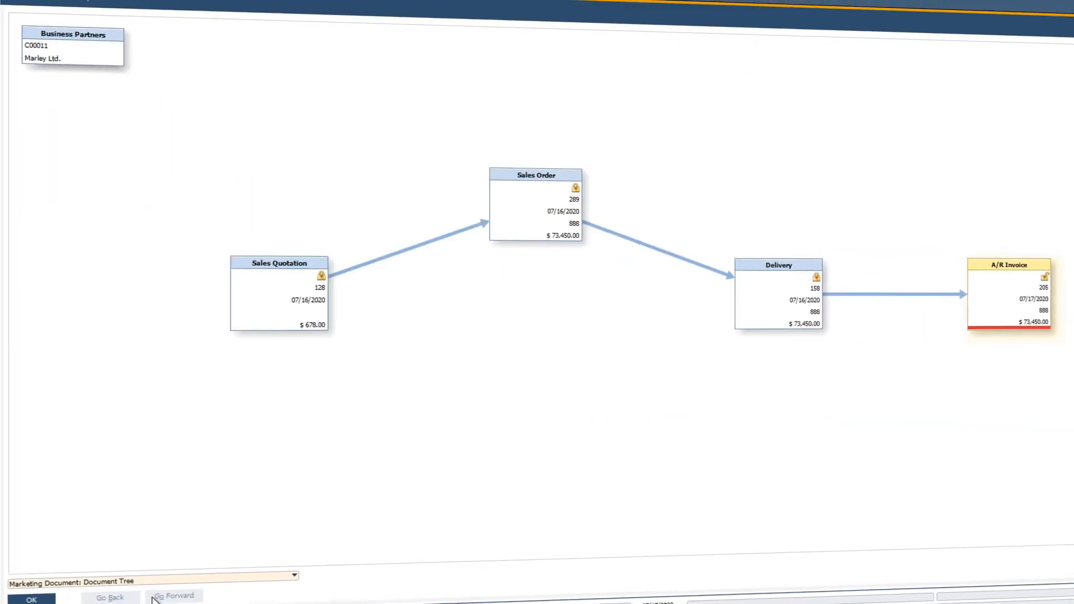
Step: Expand the map tree to reveal purchase order 222, goods receipt PO 173 and A/P invoice 201
left_click(173, 596)
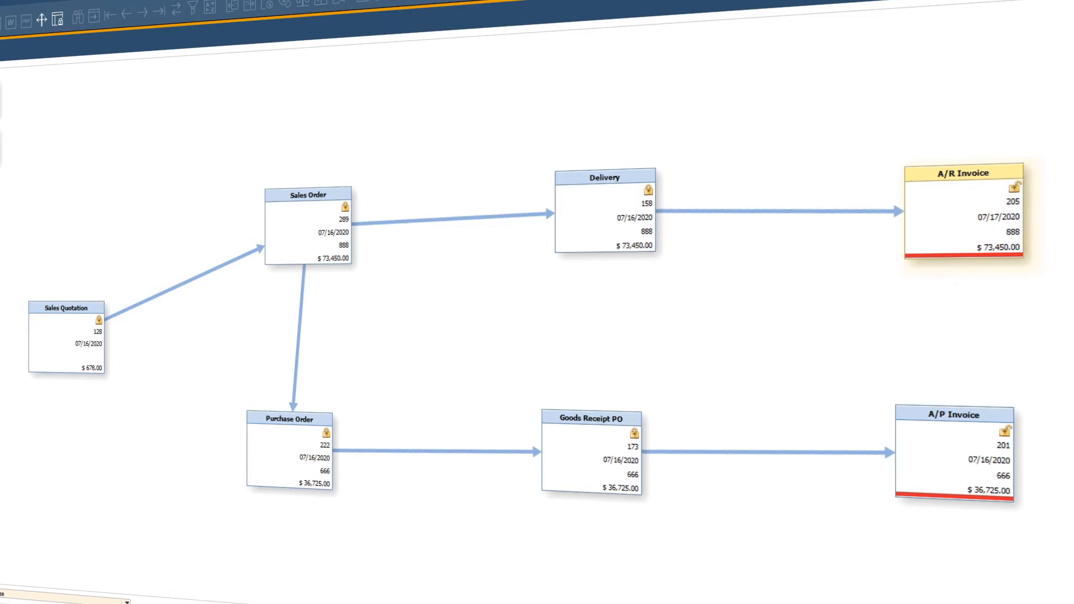
mouse_move(55, 349)
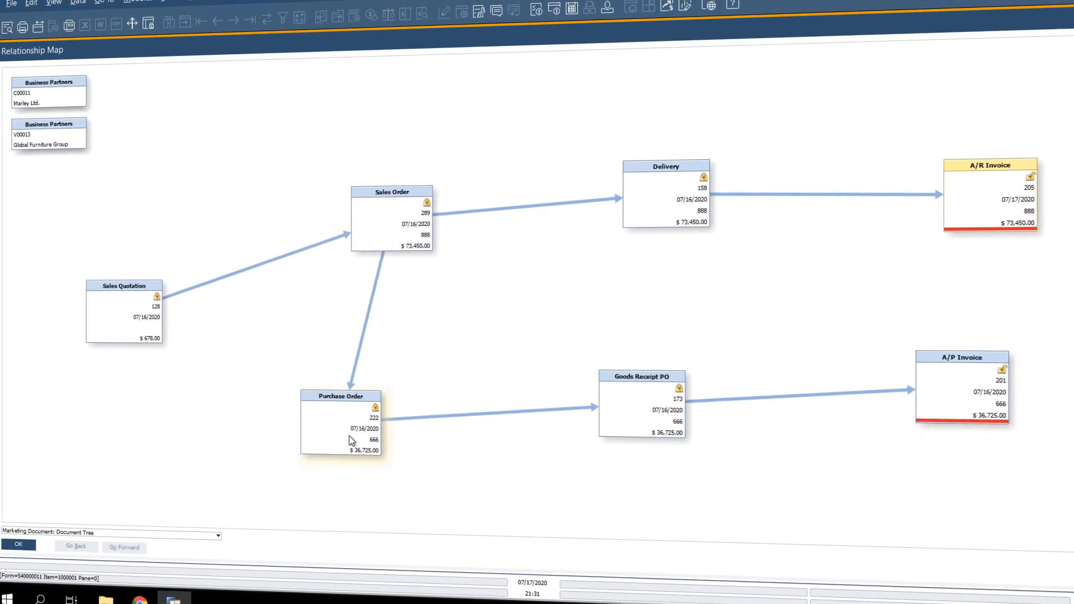
Step: Bring up purchase order 222 for Global Furniture Group from its box in the map
double_click(341, 396)
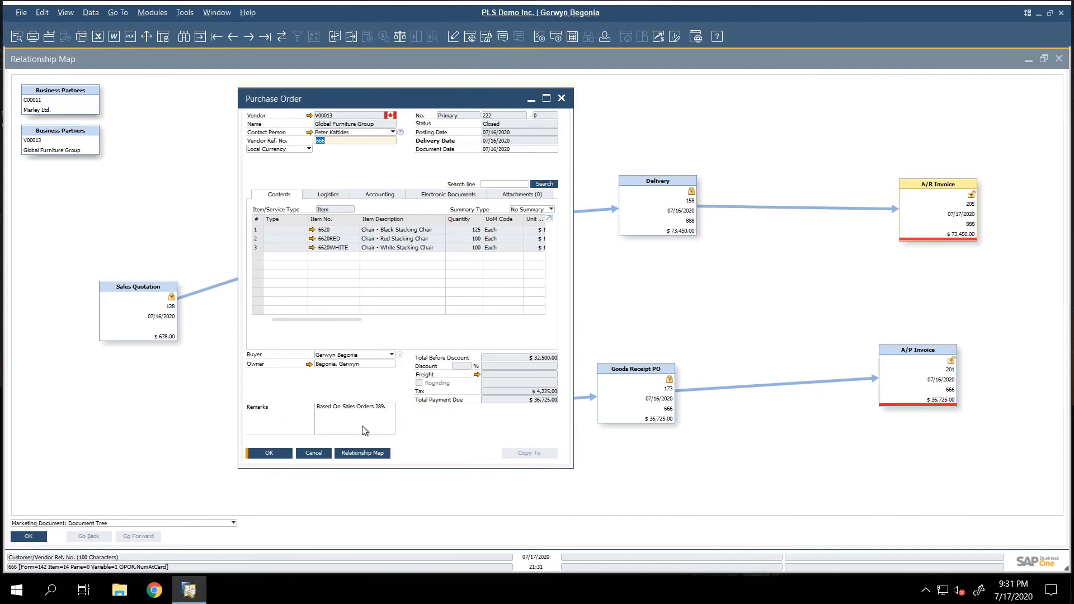
mouse_move(355, 49)
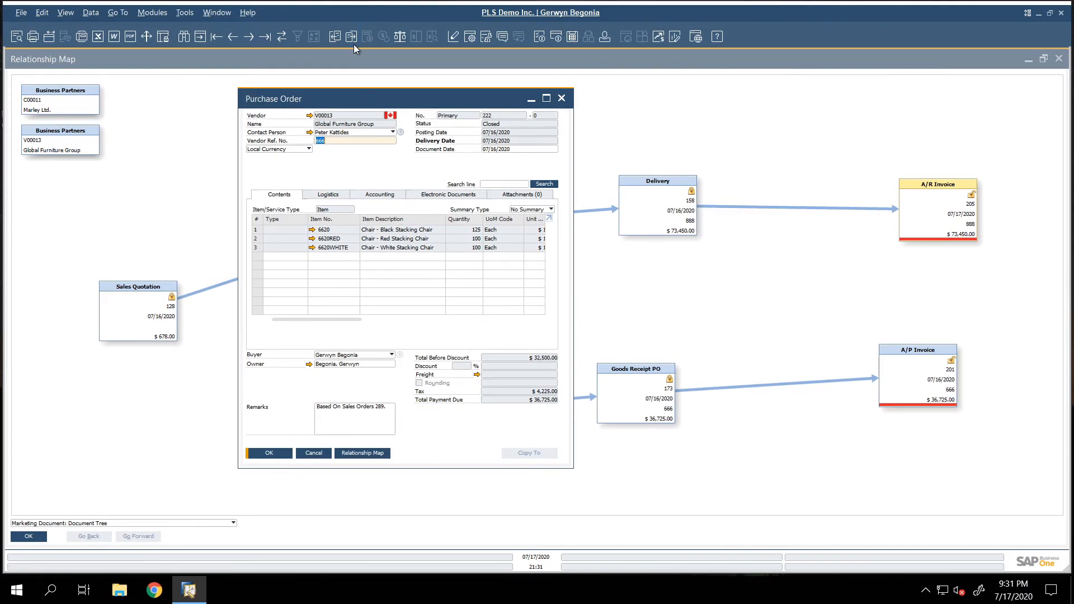
mouse_move(350, 36)
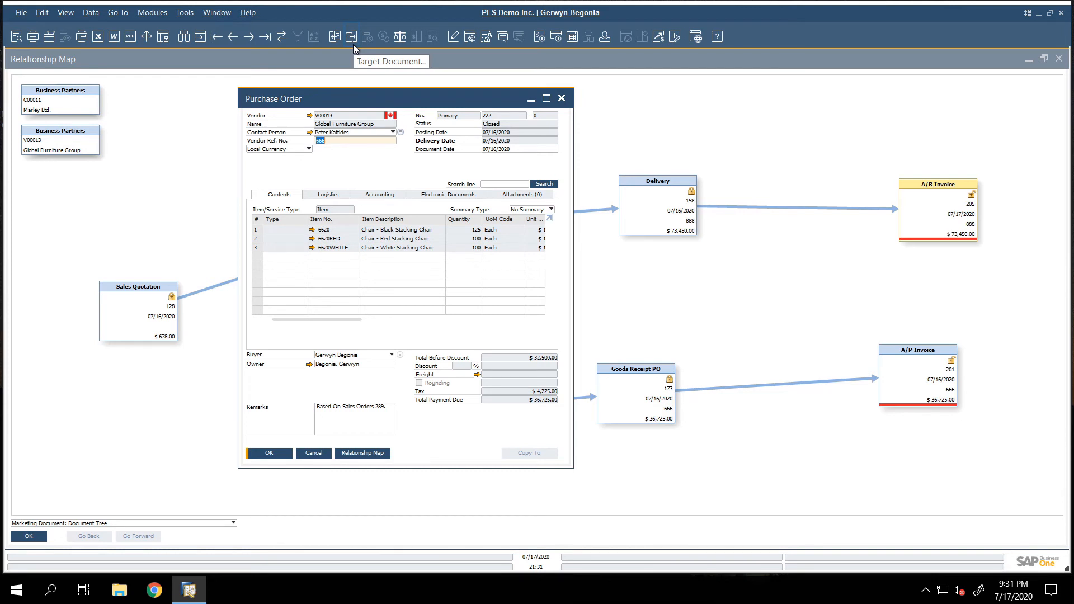
mouse_move(325, 48)
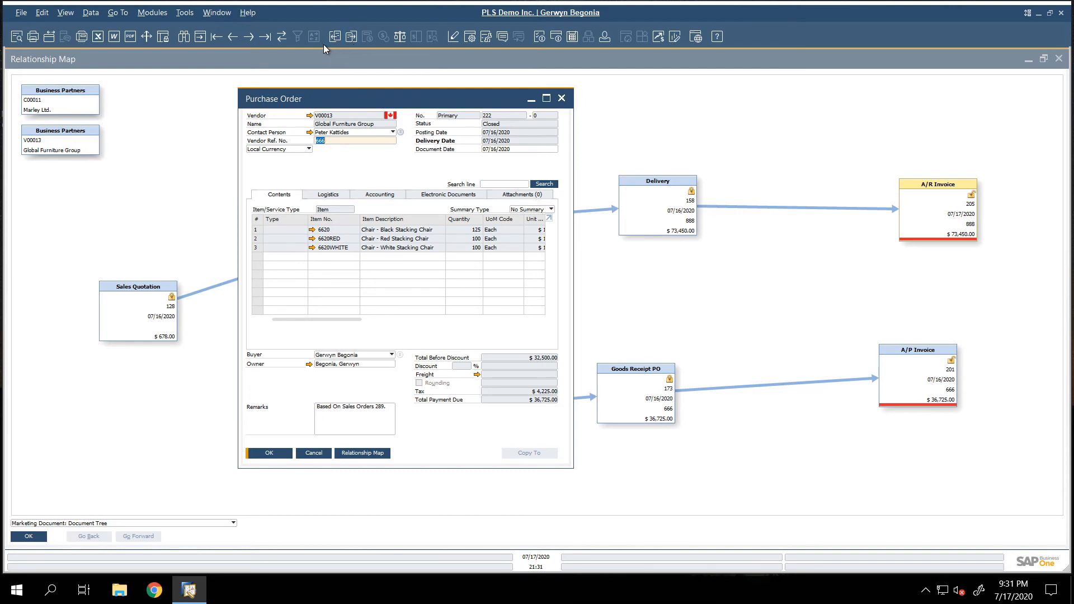
mouse_move(350, 36)
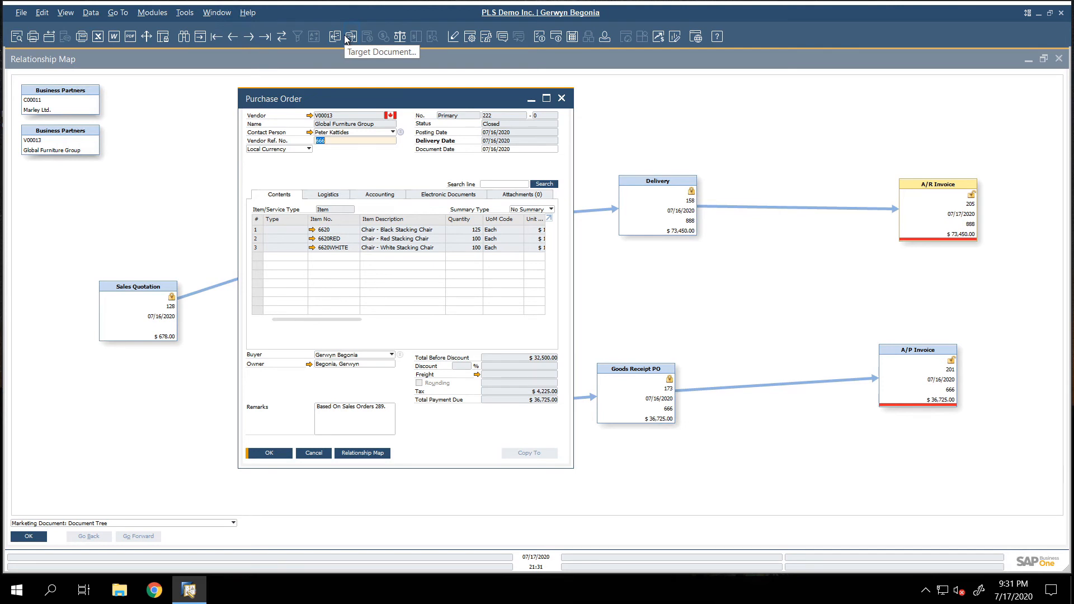